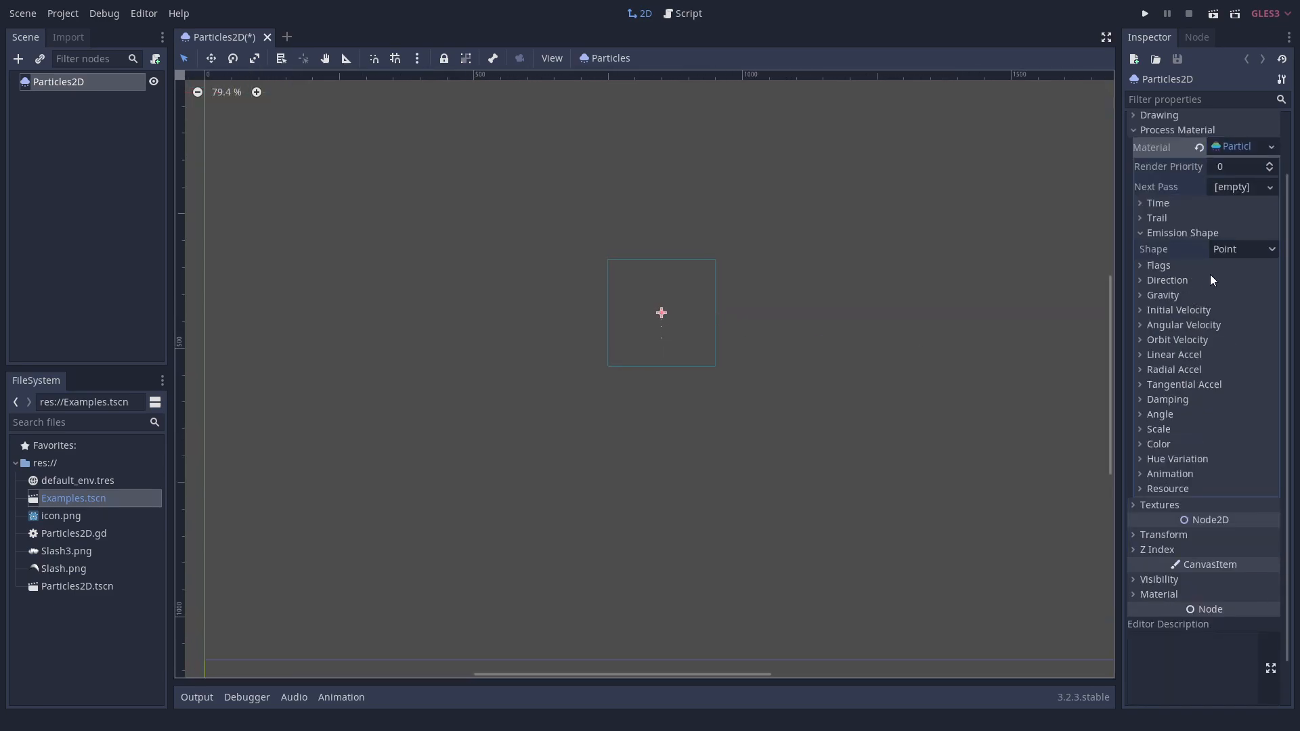
- Make the particles emit from a Box shape with 200×200 extents
click(1241, 250)
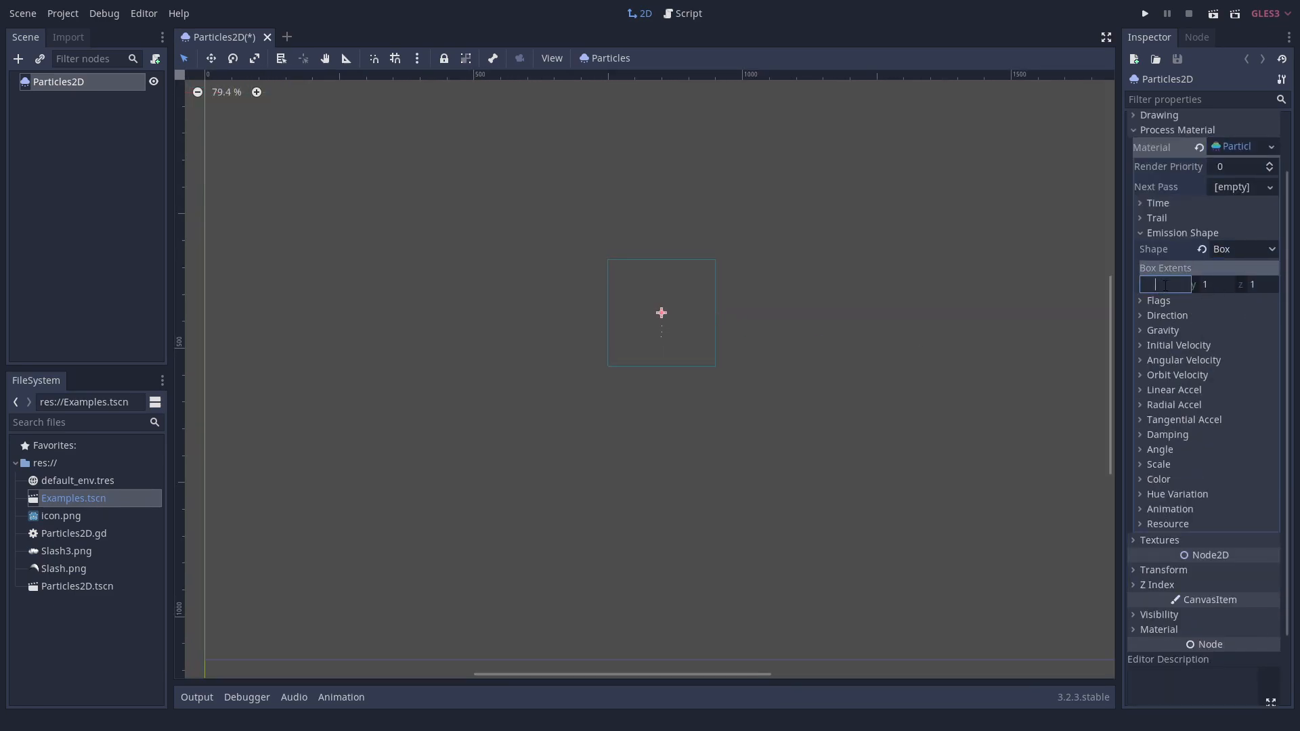
text(200)
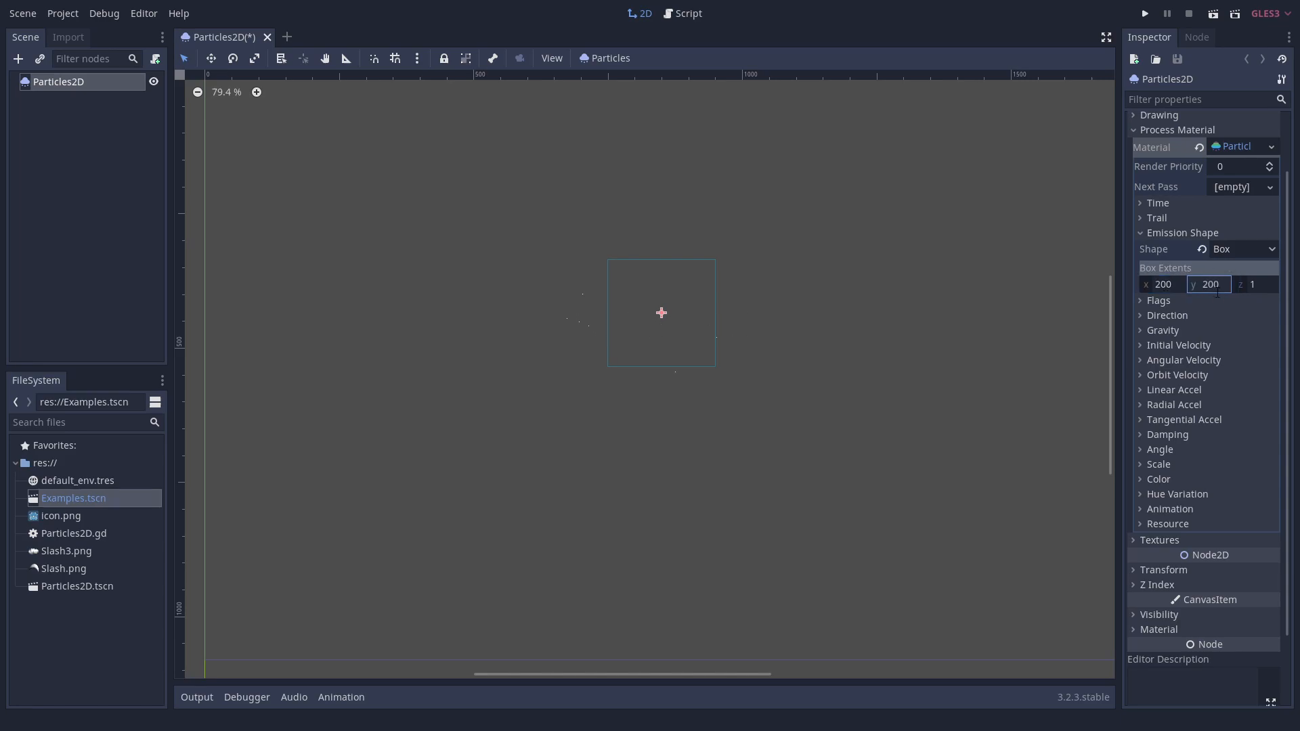
click(1163, 331)
text(1)
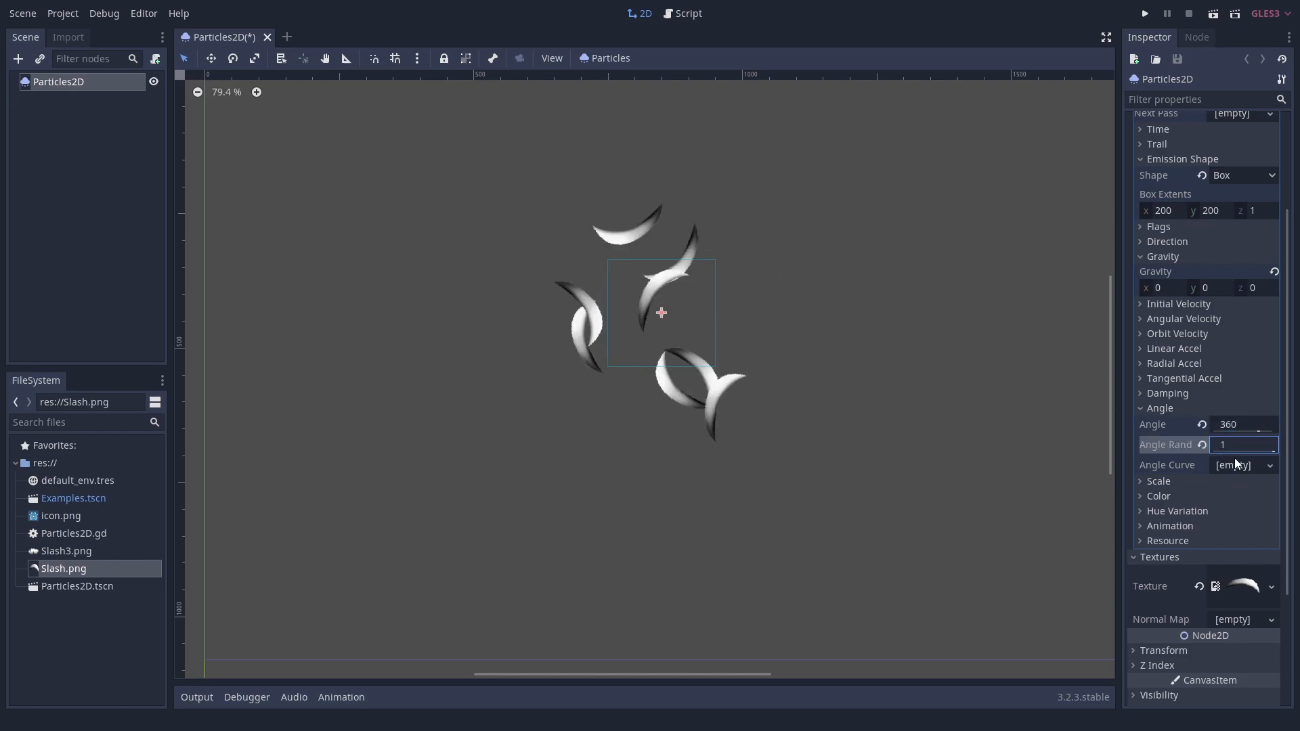
- Add a new Gradient to the particle Color Ramp
click(1156, 496)
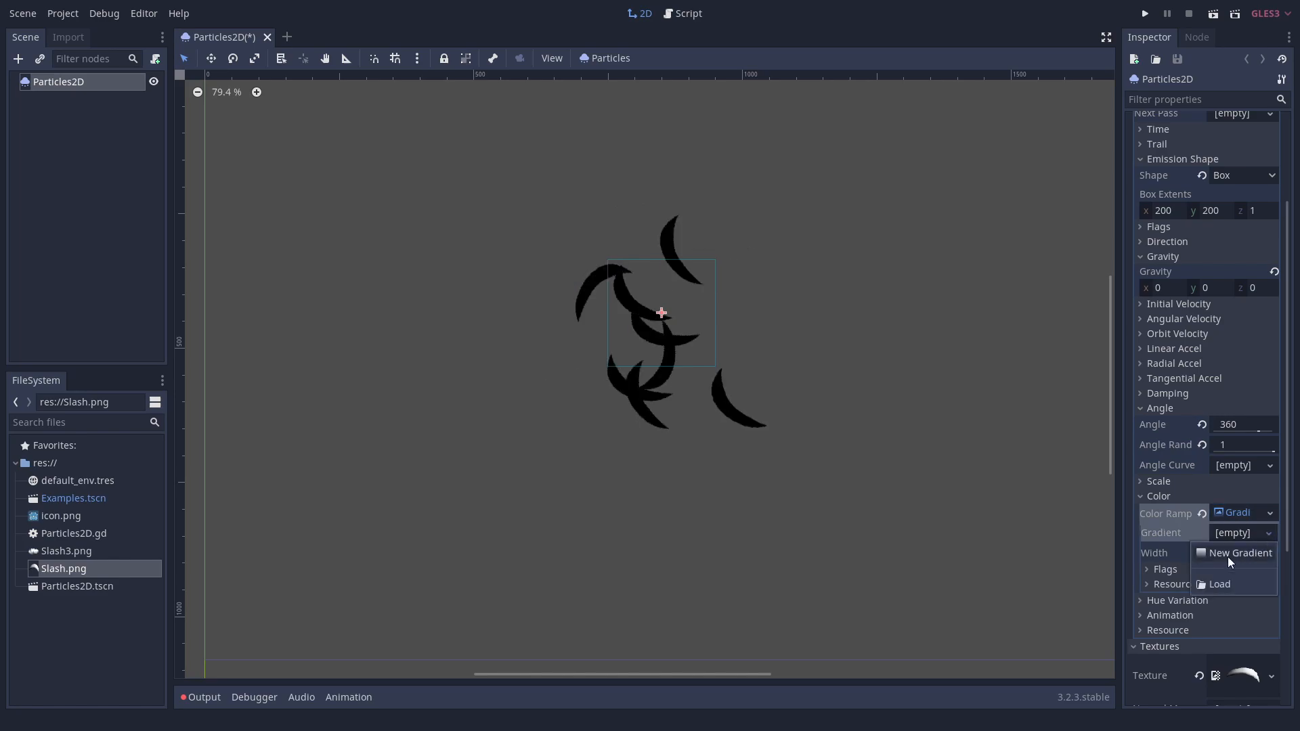
click(1239, 552)
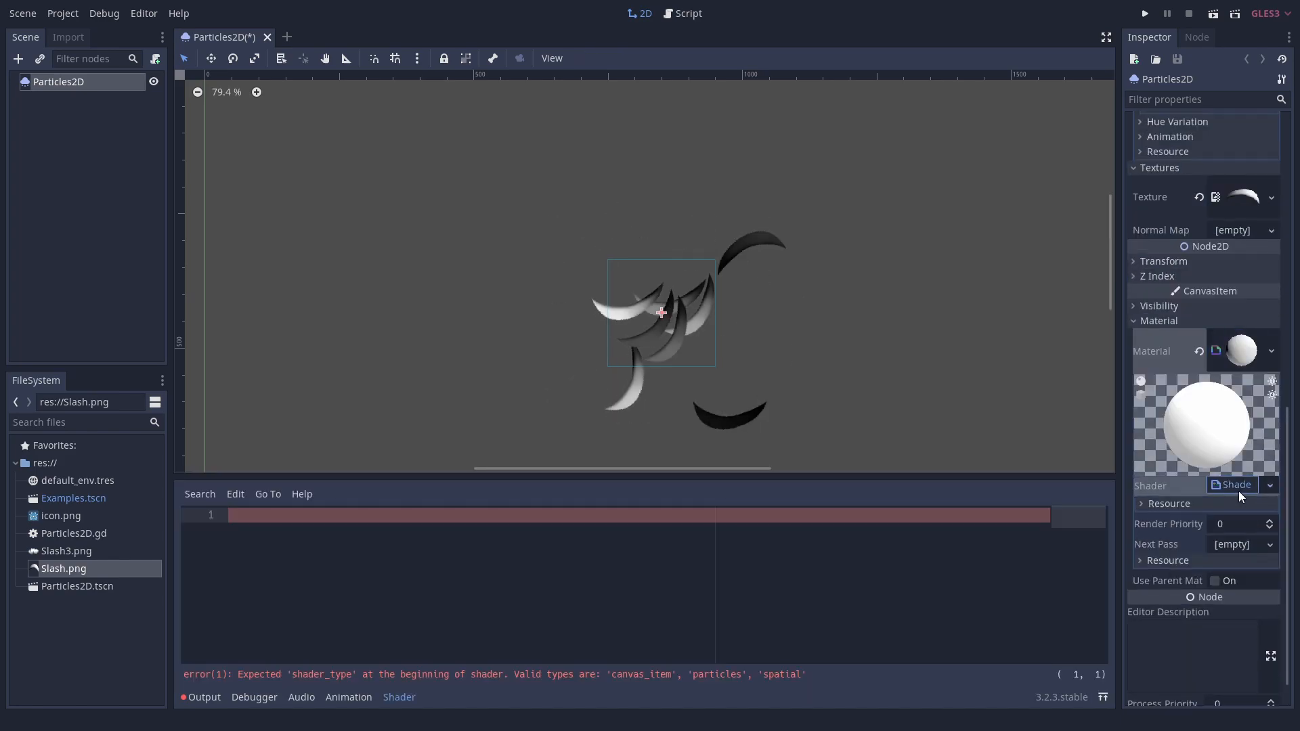
- Declare shader_type canvas_item and a fragment() that assigns COLOR = COLOR
text(shader_type canvas_item;)
text(voi)
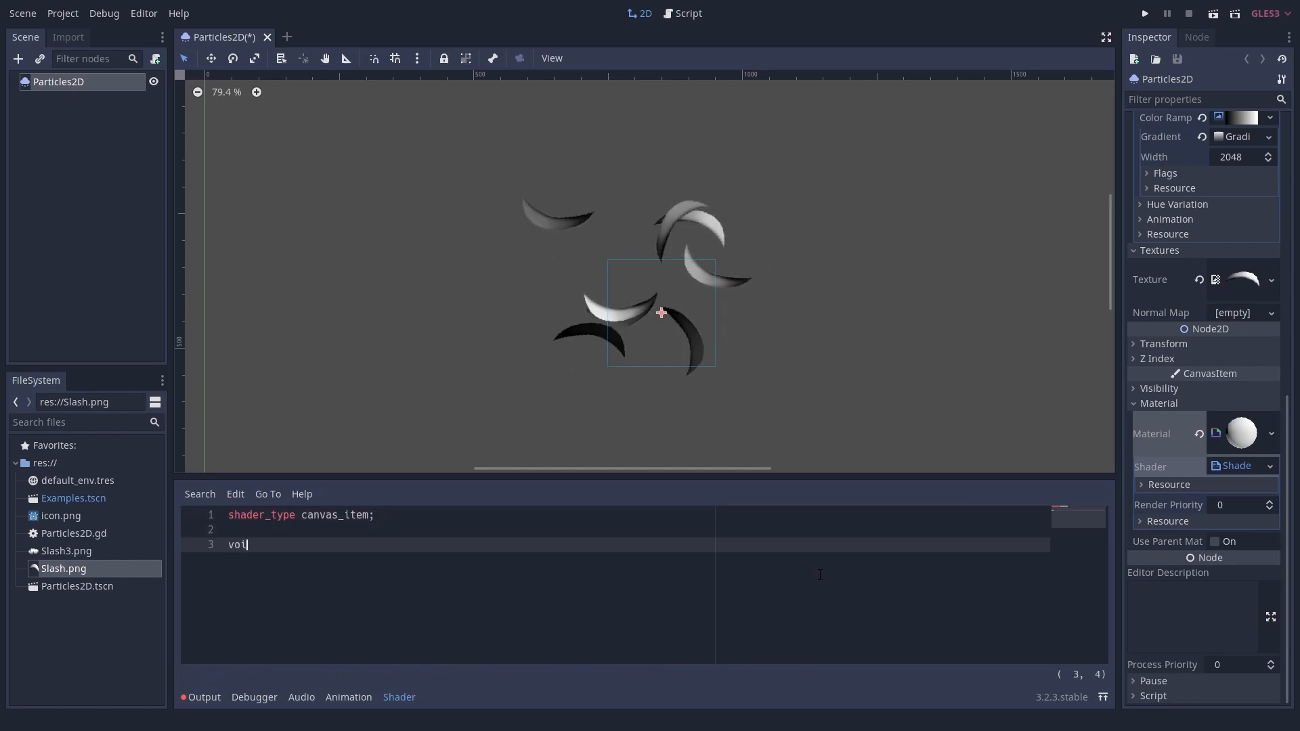
text(d fragment() {)
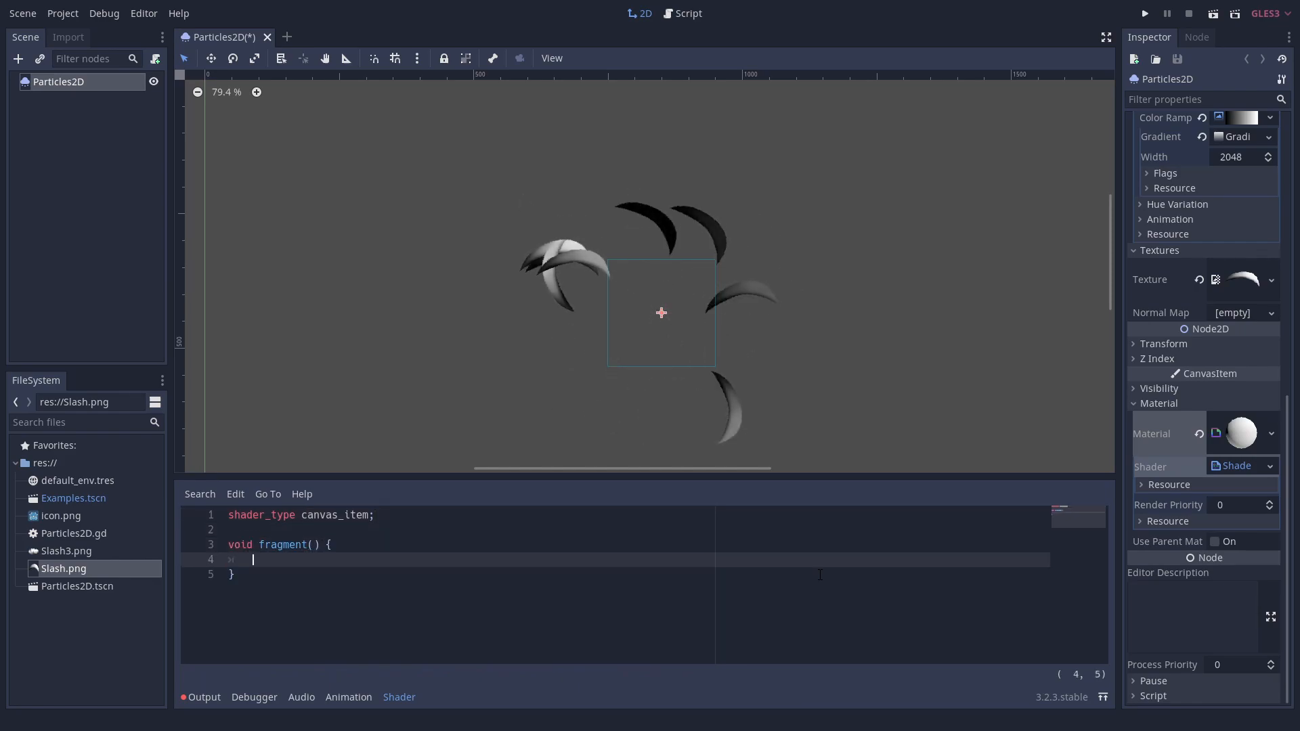
text(COLOR = COLOR;)
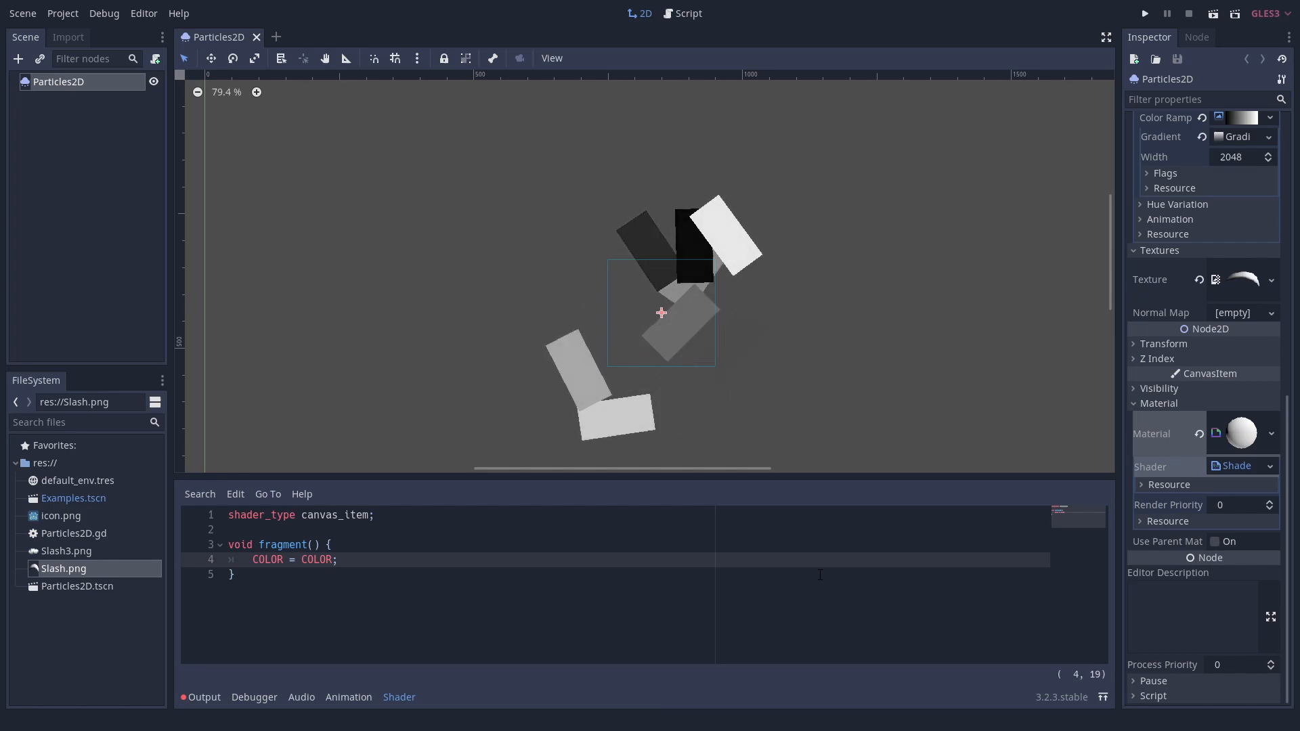
- Rewrite the fragment so COLOR = texture(TEXTURE, UV) * COLOR, restoring the tinted slash sprites
text(tex)
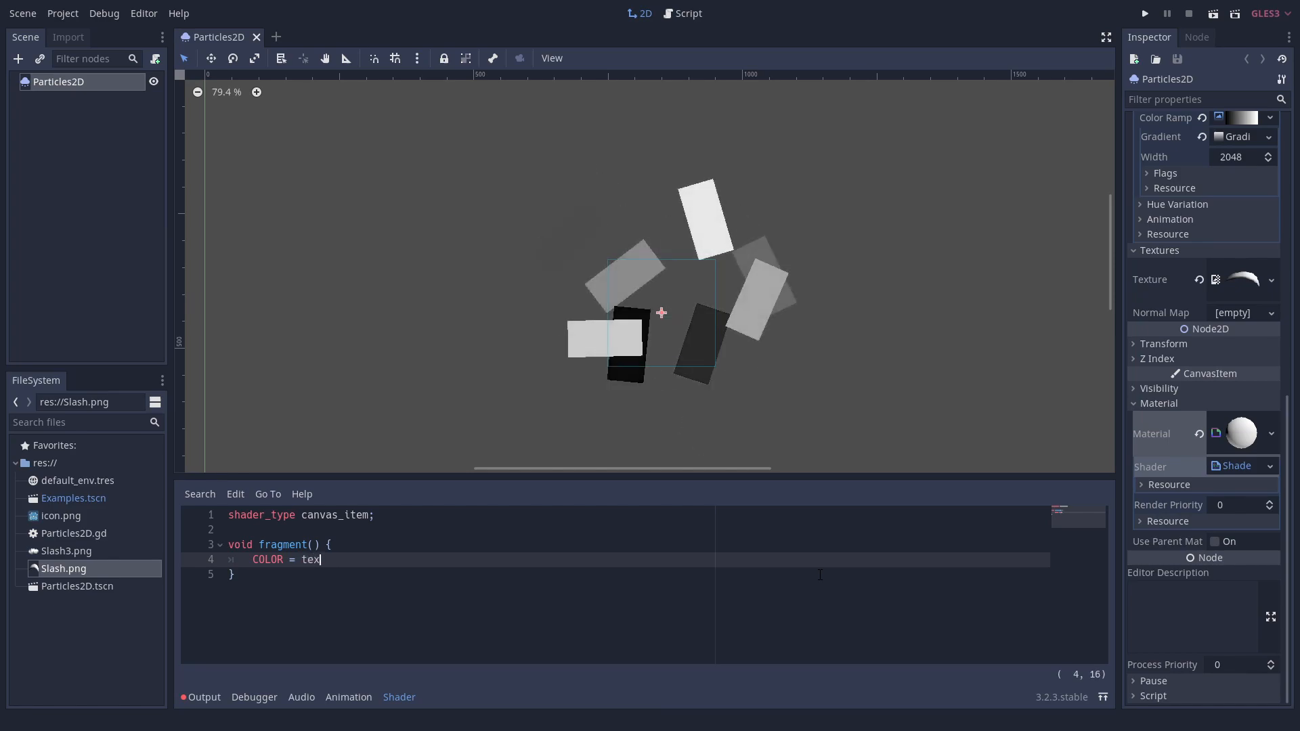
text(ture(TEXTURE,)
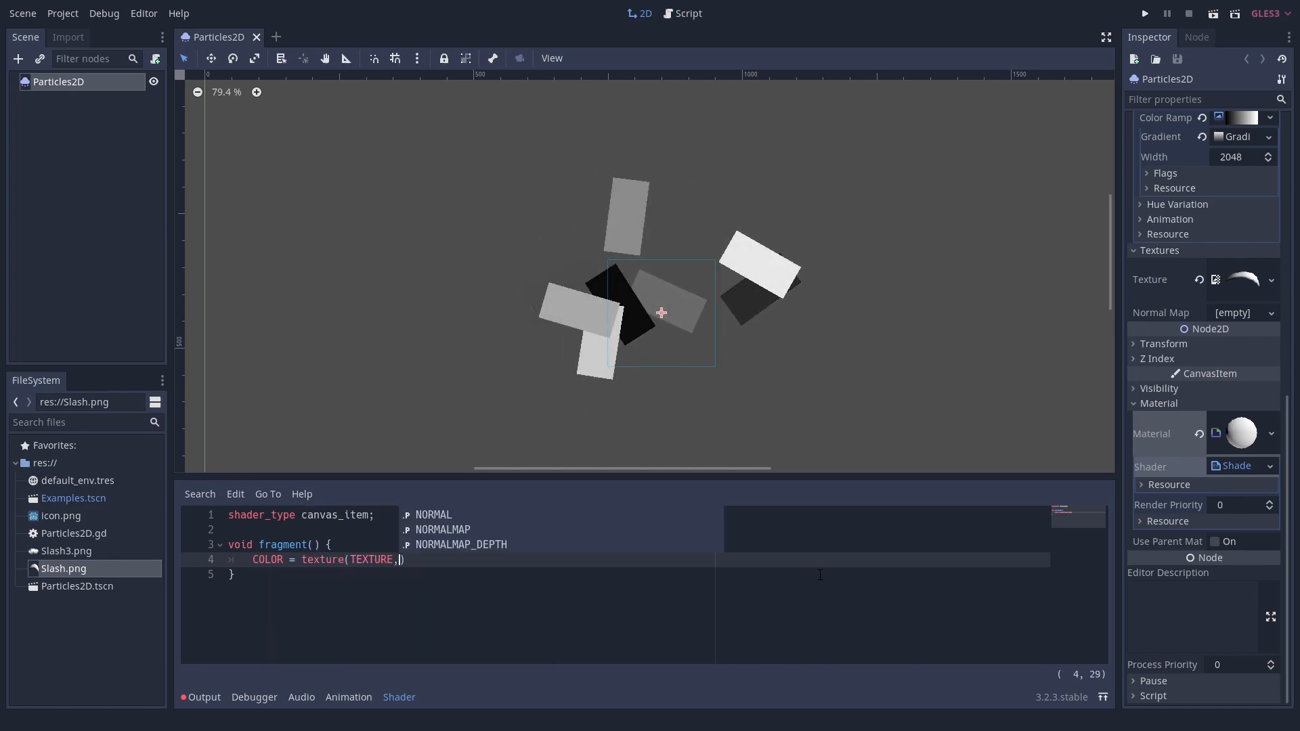
text(UV);)
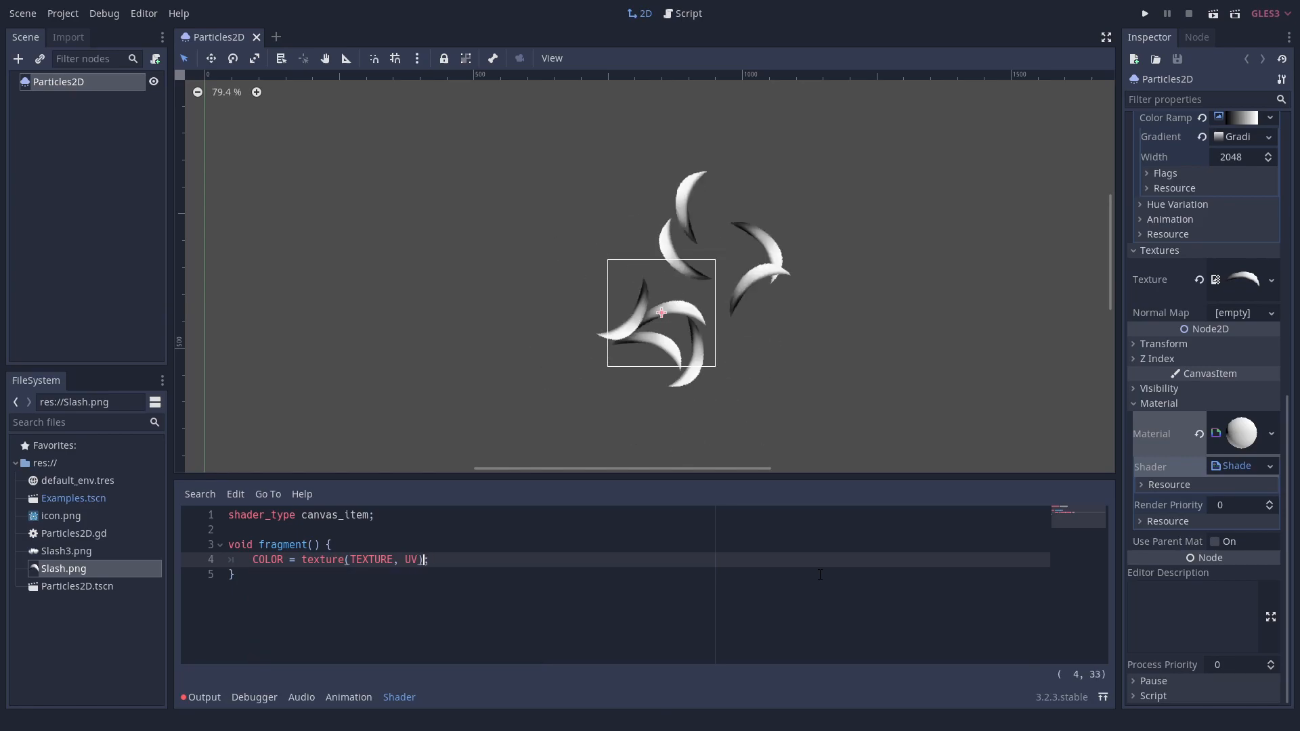
text(* COLOR)
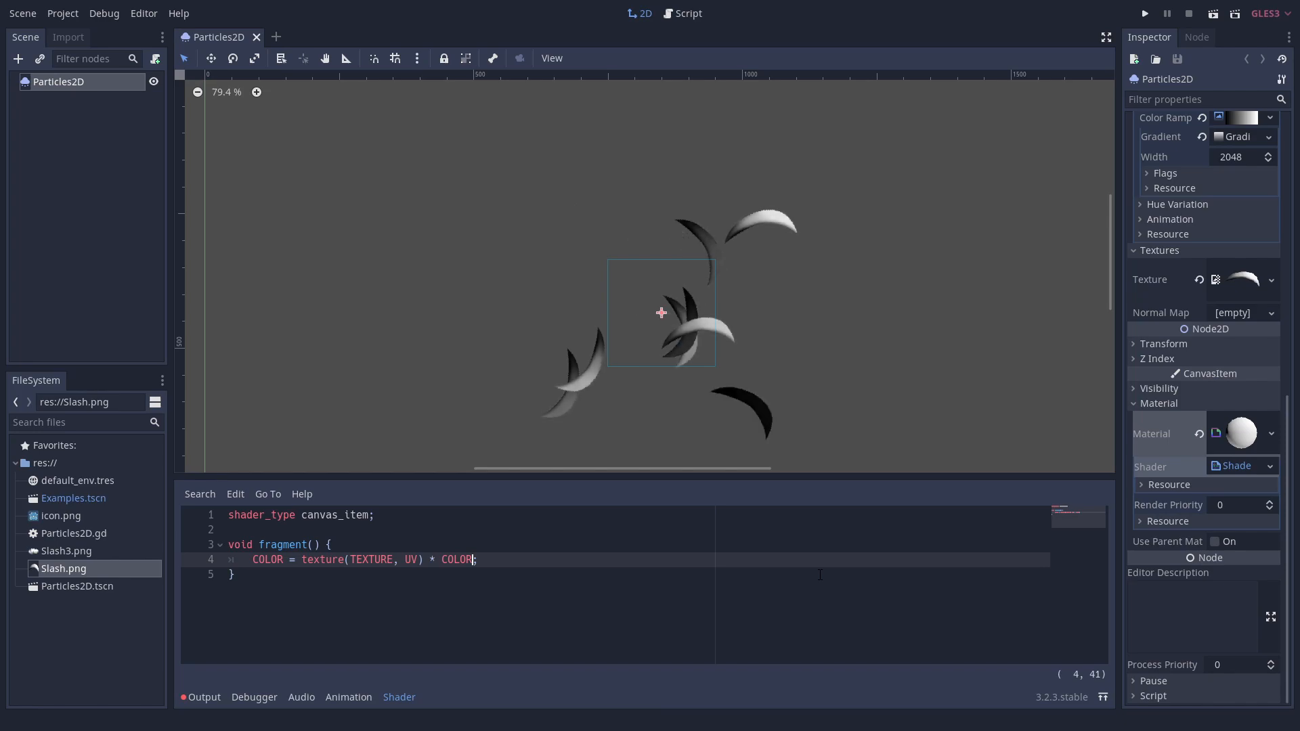
double_click(457, 559)
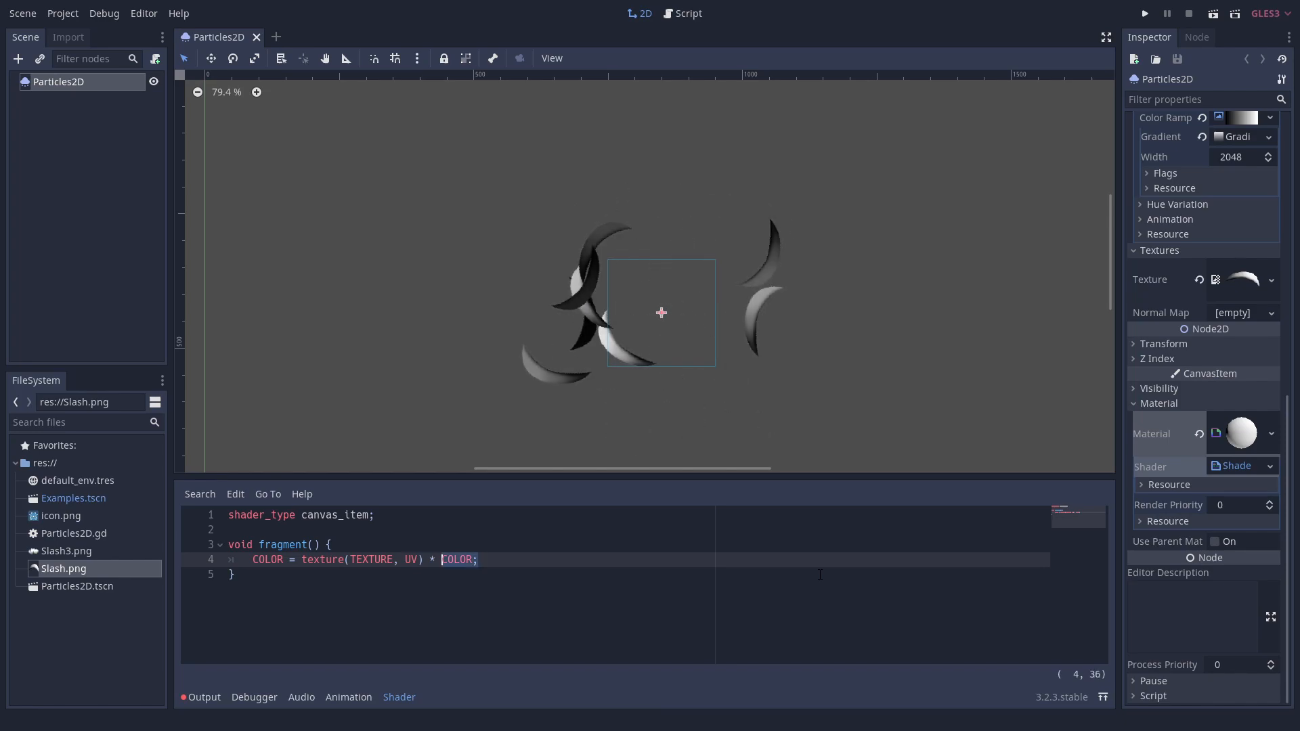
- Add particleLife, baseColor from the texture sample, and a uniform sampler2D toneMapping
text(float particleLife = COLOR.r;)
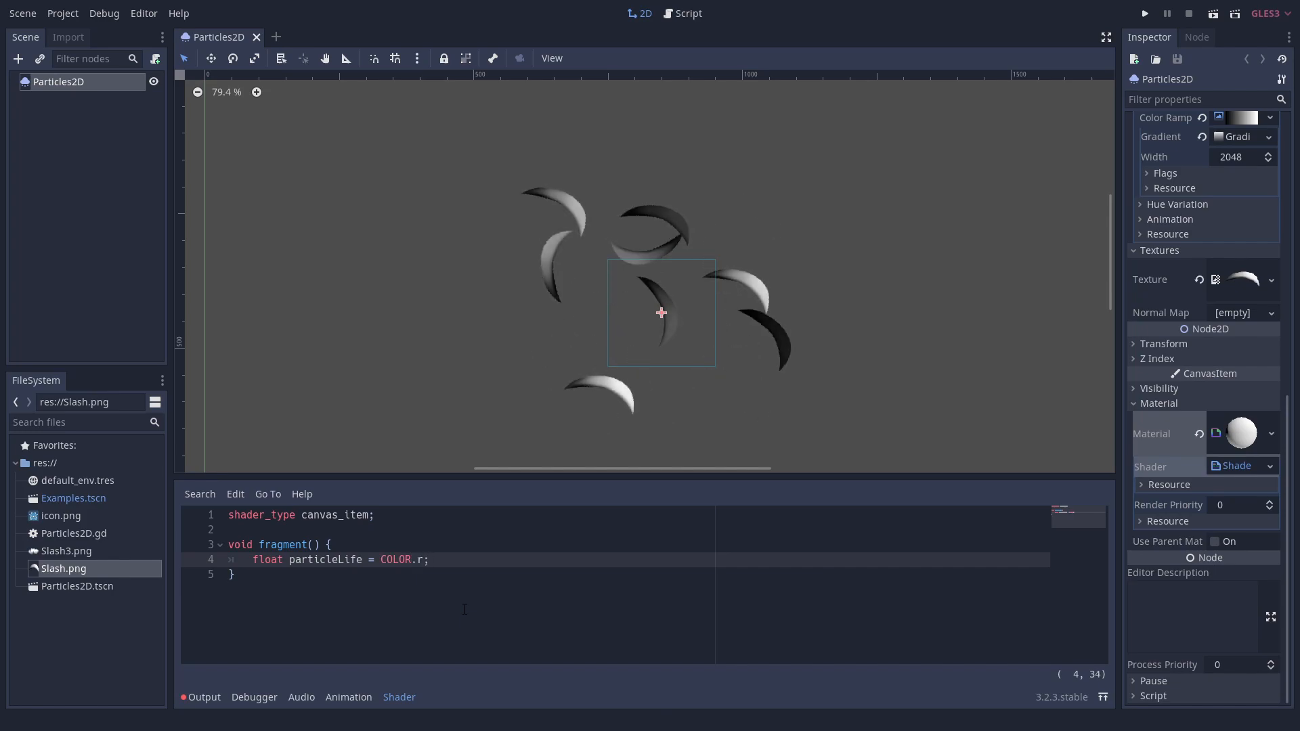
text(vec4 baseColor =)
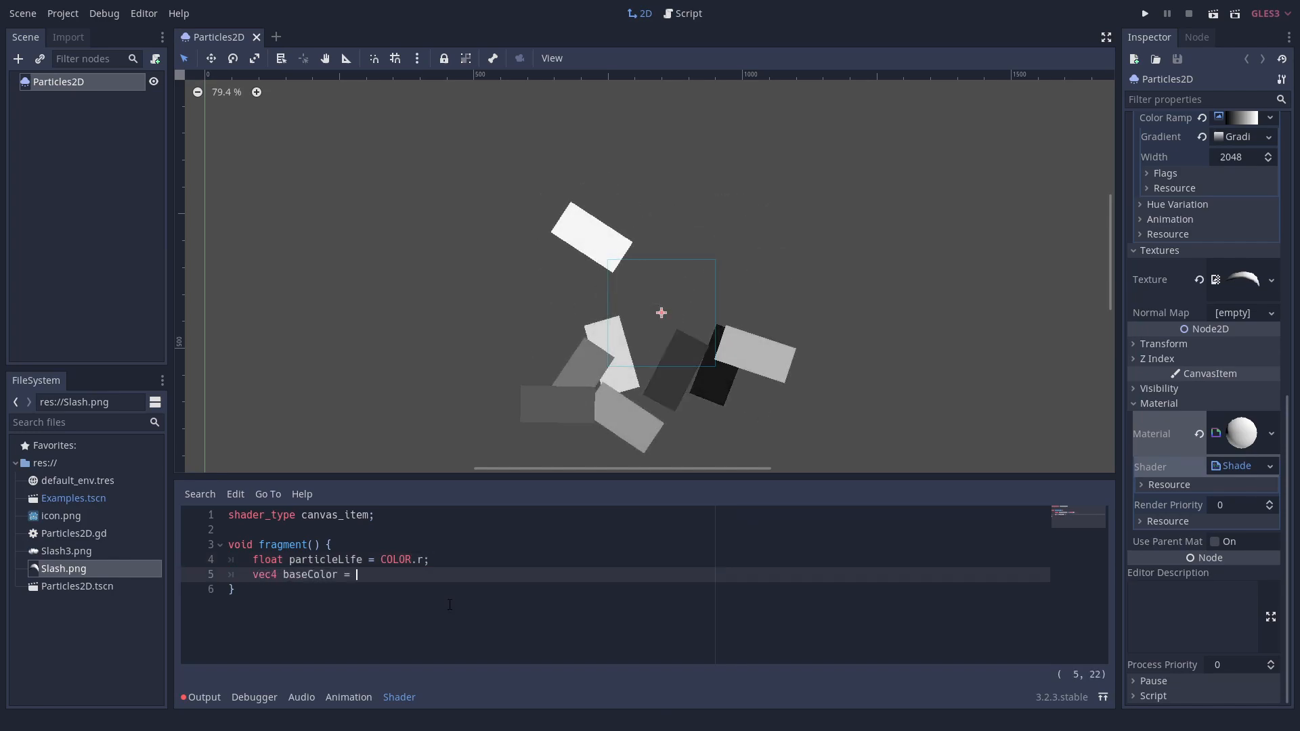
text(texture(TEXTURE, UV);)
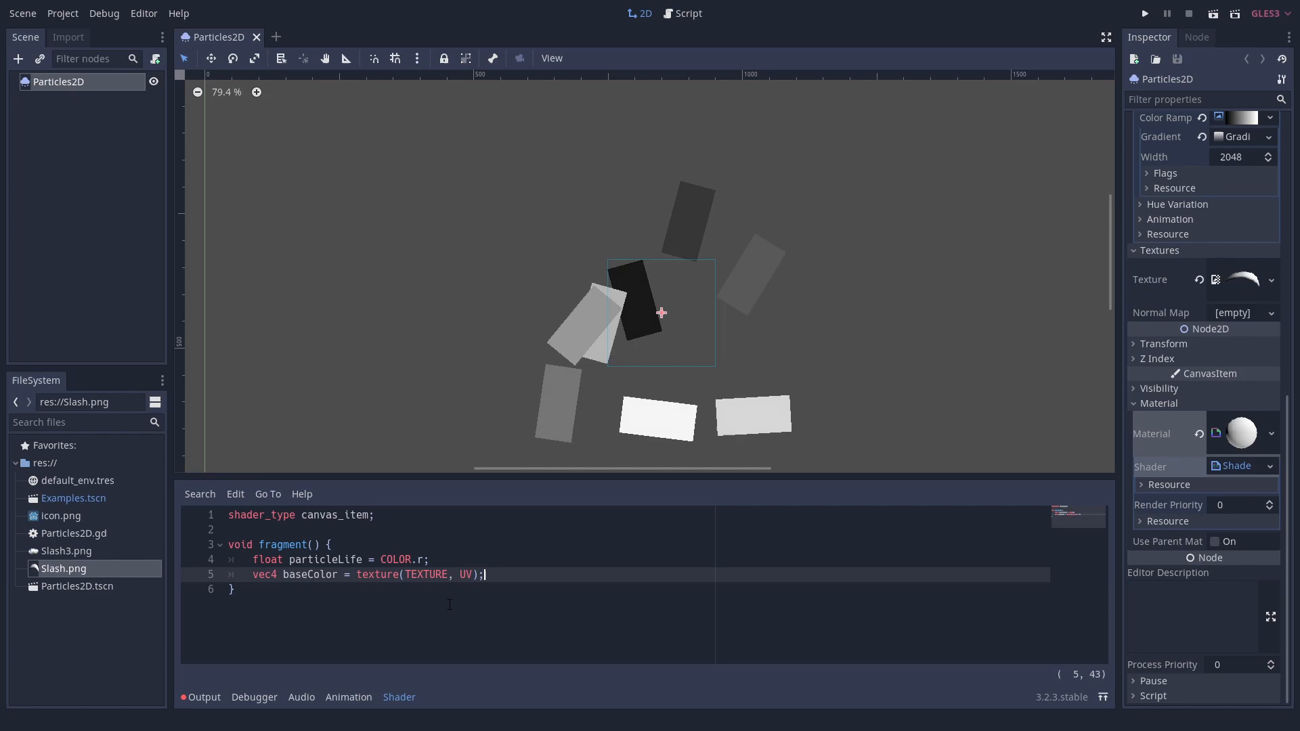
text(uniform sampler2D)
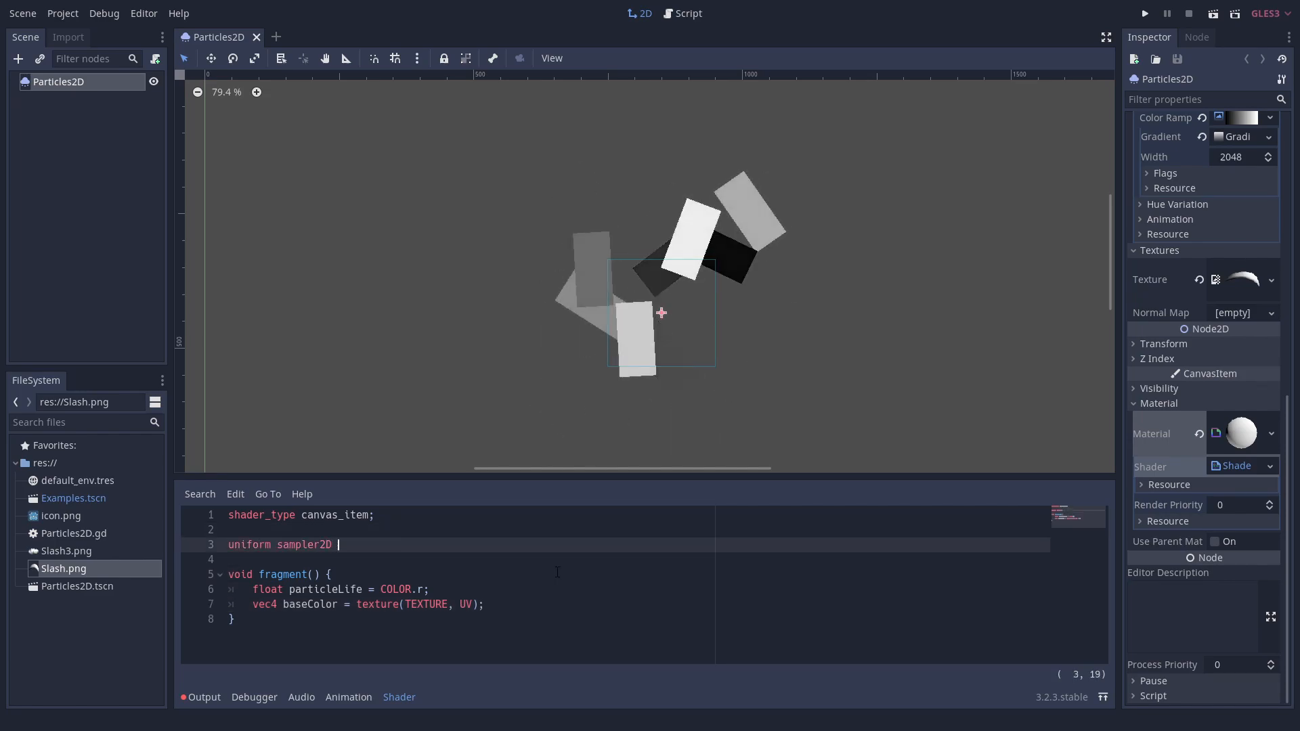
text(toneMapping;)
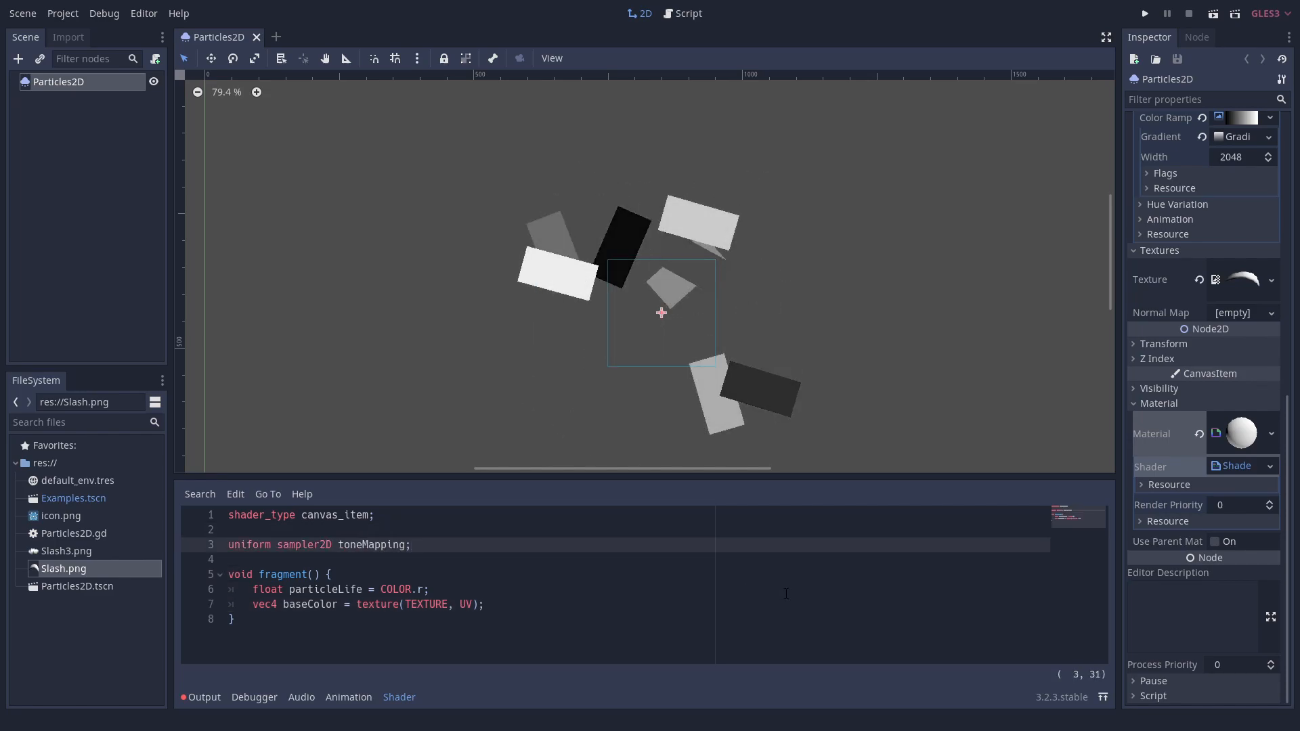
- Assign a gradient to toneMapping, multiply baseColor by the toneMapping lookup of baseColor.rr, and declare lifetimeGradient
click(1242, 556)
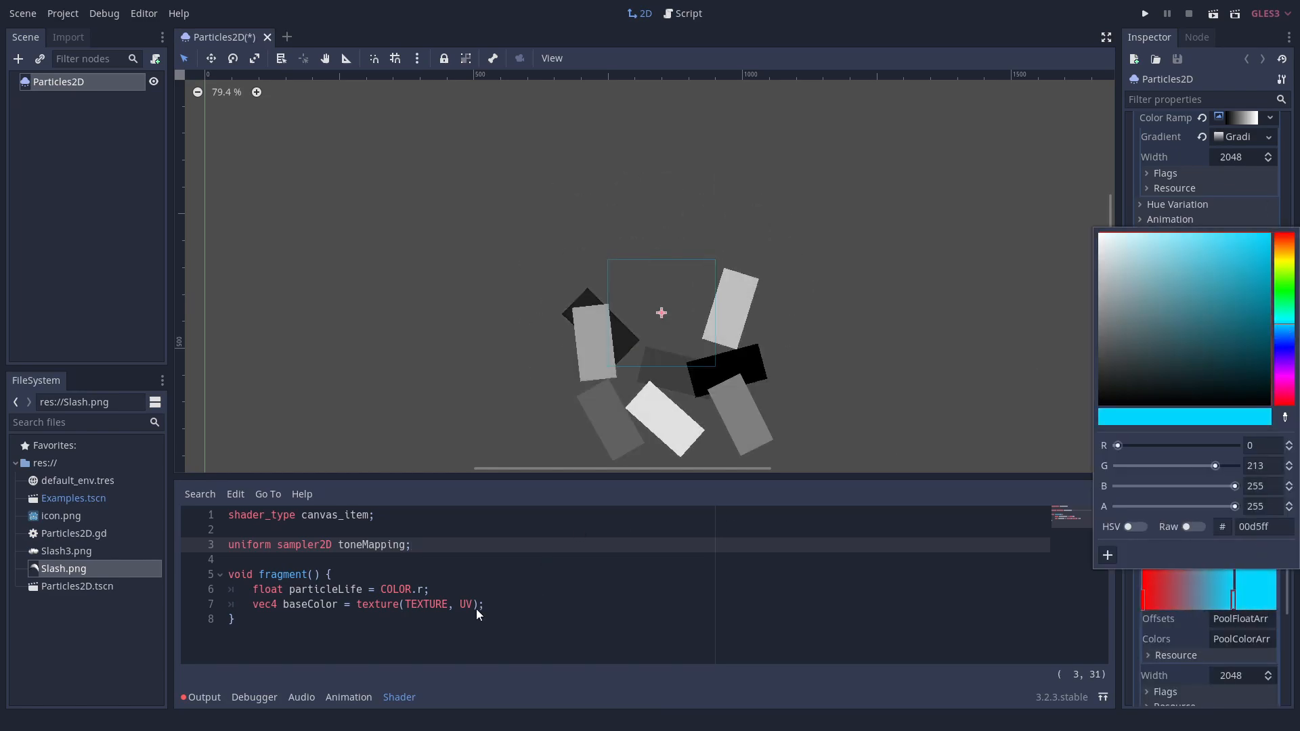
text(baseColor *)
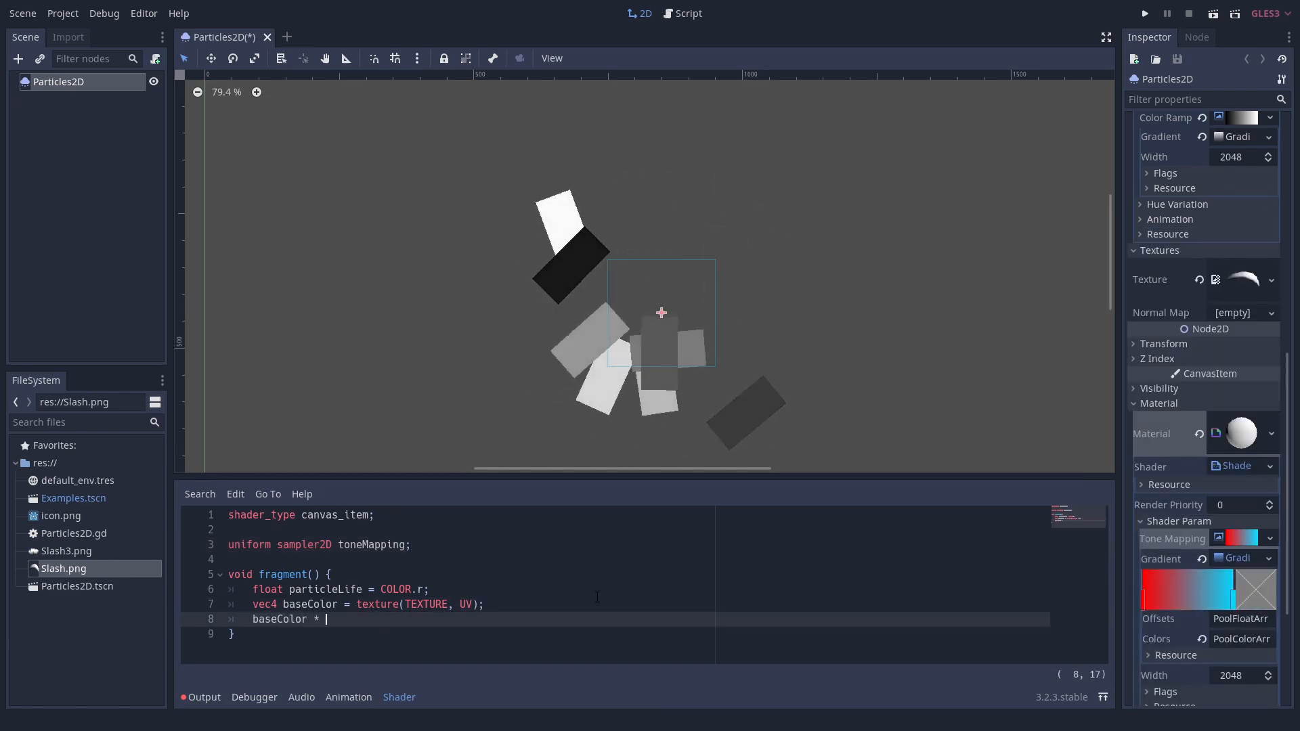
text(= texture()
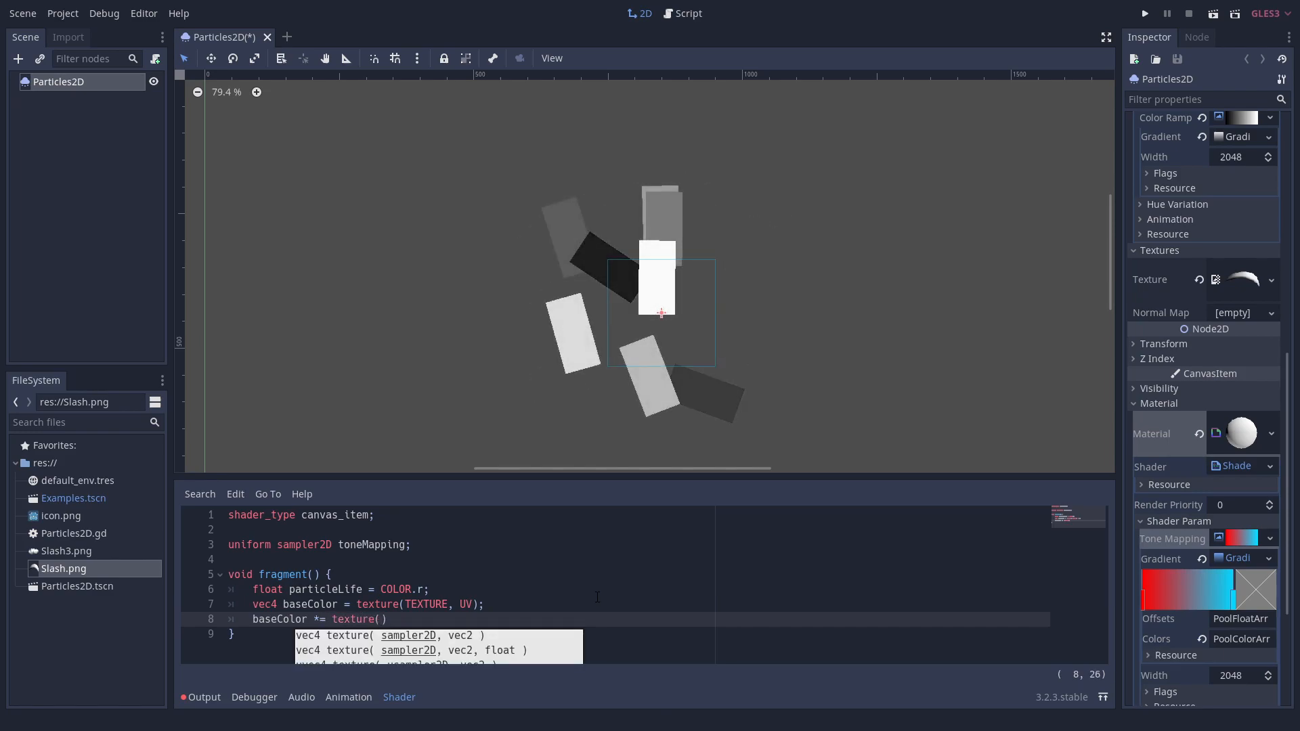
text(toneMapping,)
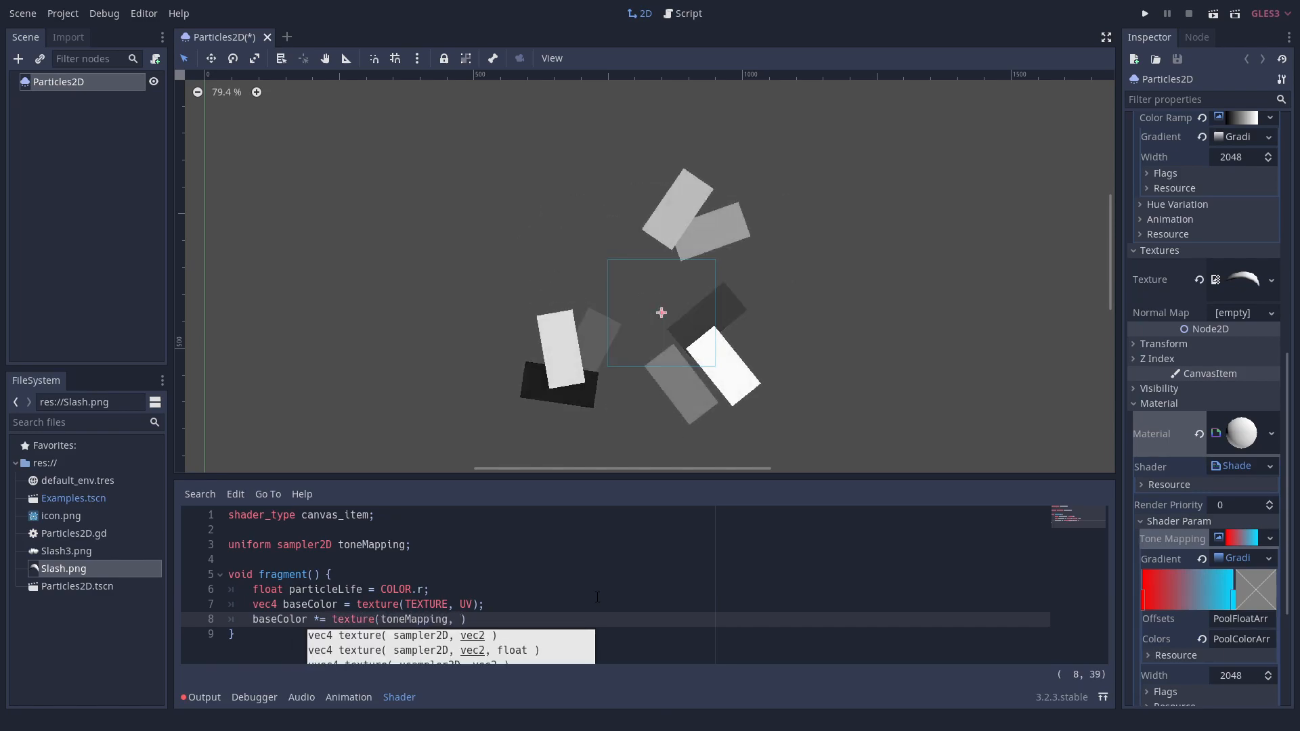
text(baseColor.rr);)
text(uniform sampler2D)
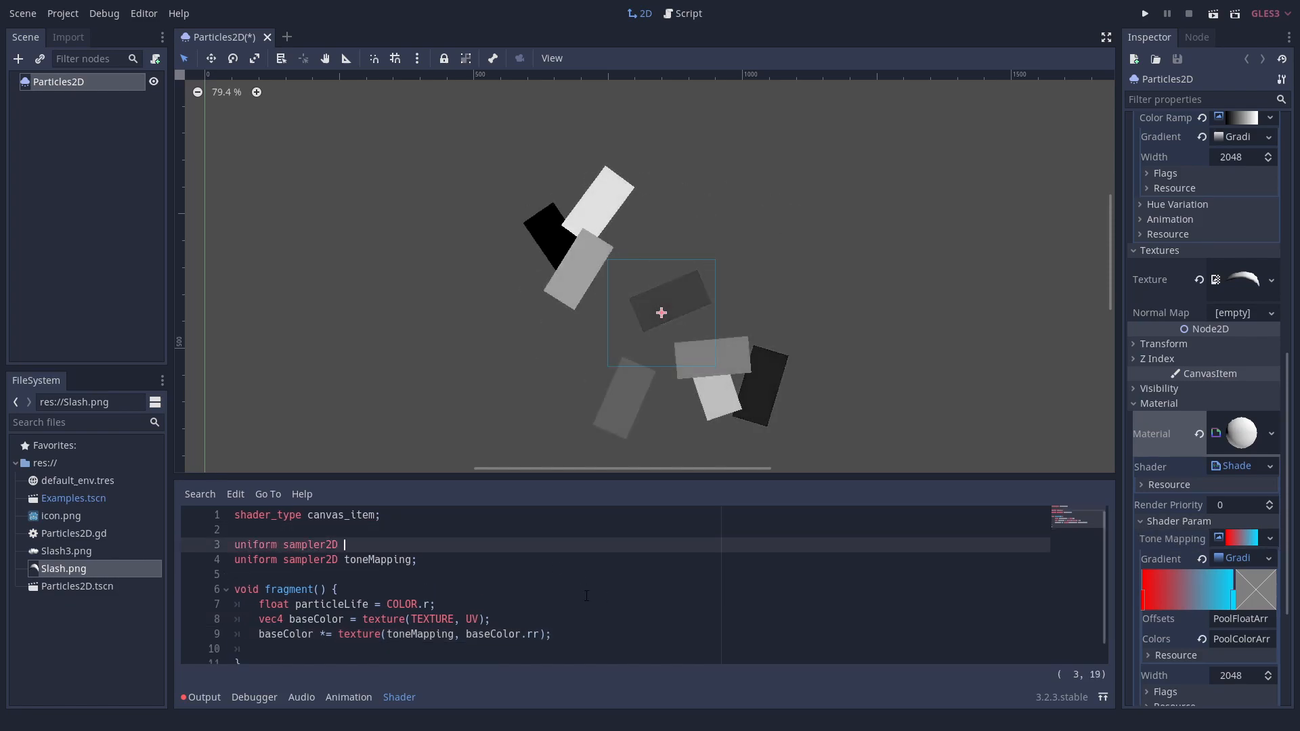
text(lifetimeGradient;)
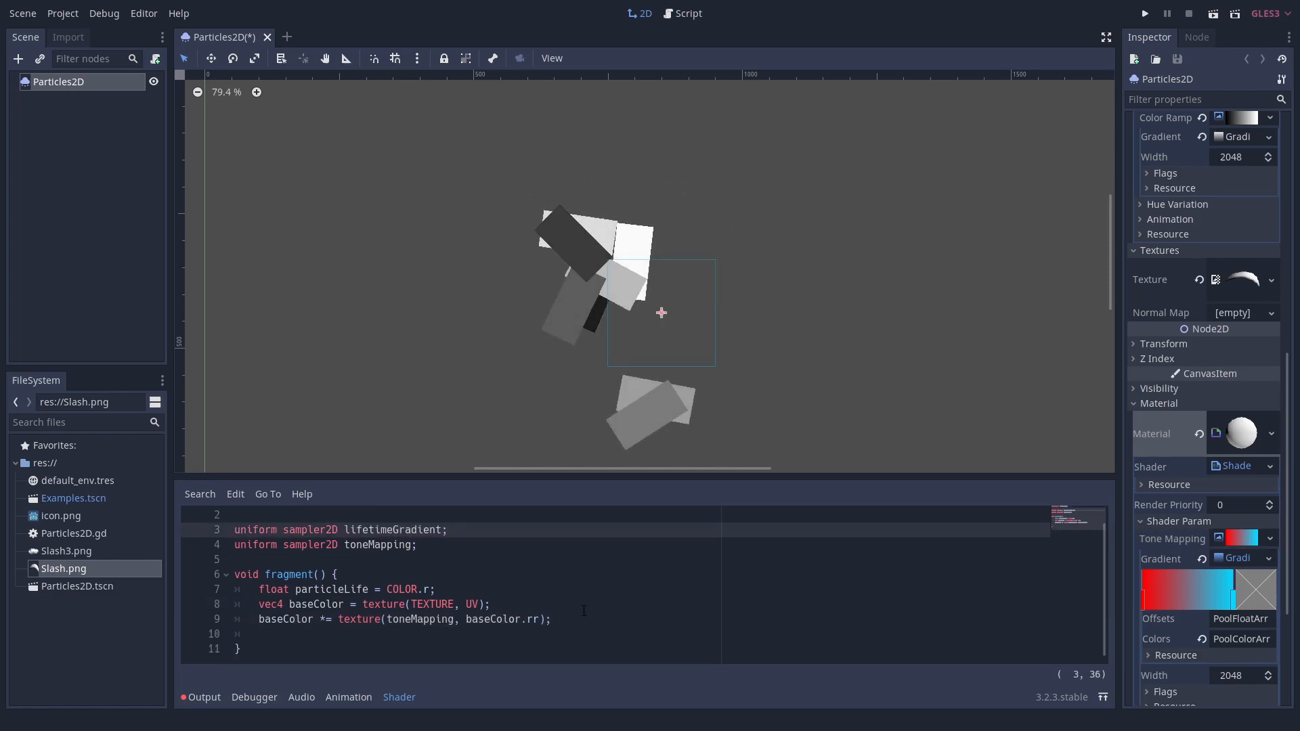
- Compute float appearenceState from particle life and UV.x and branch on it being above 0.0
text(float)
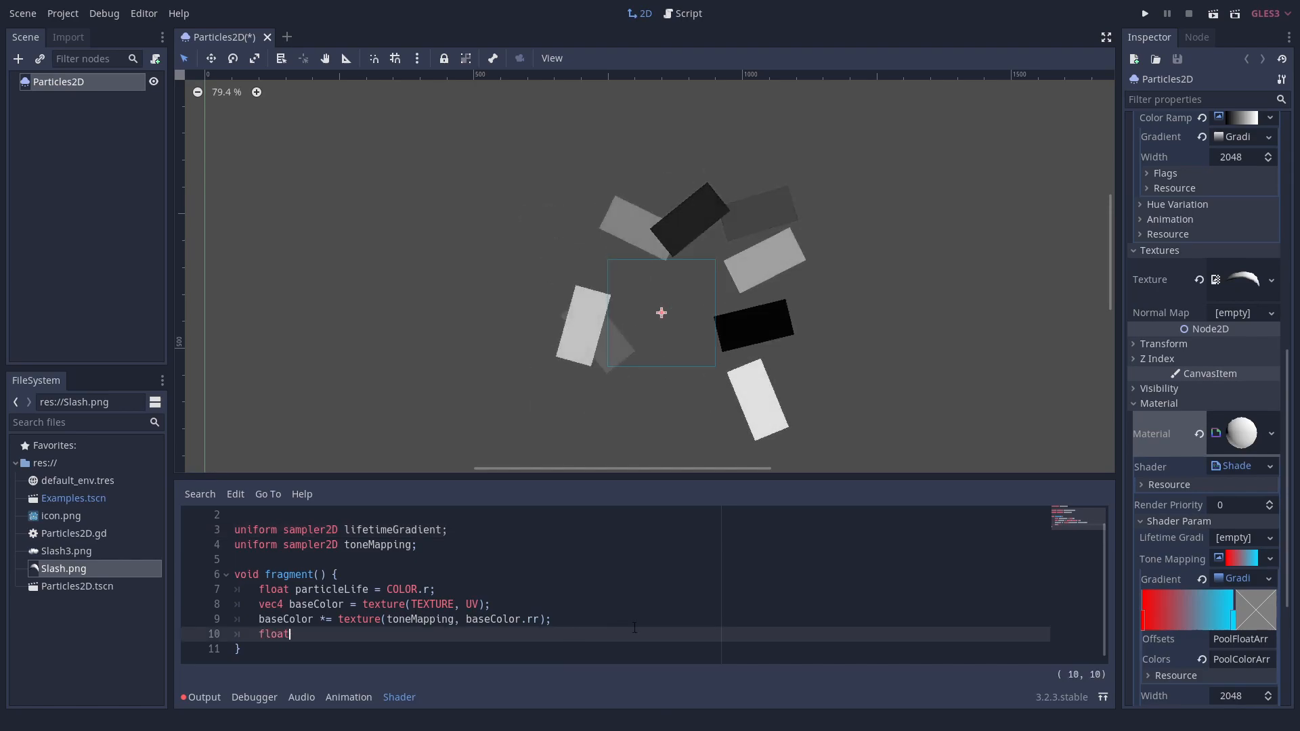
text(appearenceState = particleLife * 2)
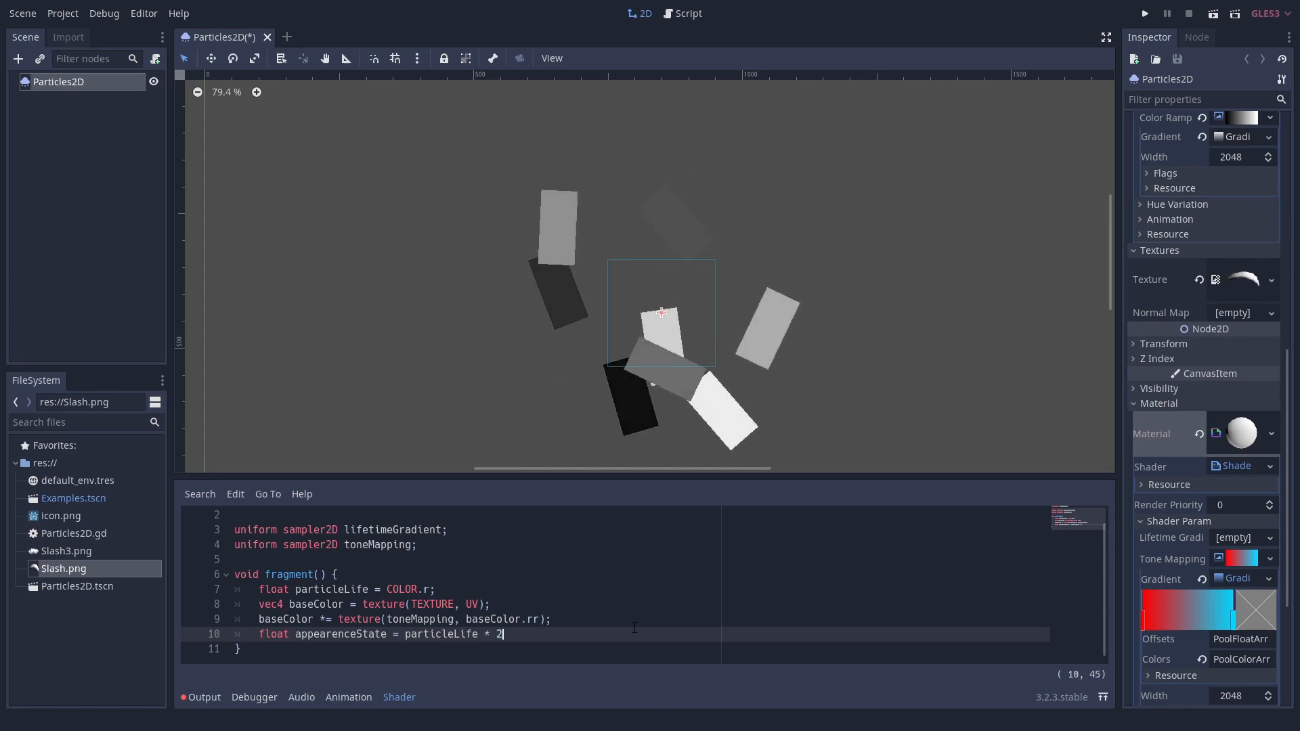
text(.0 - UV.x * 0.3;)
text(if (appearenceState)
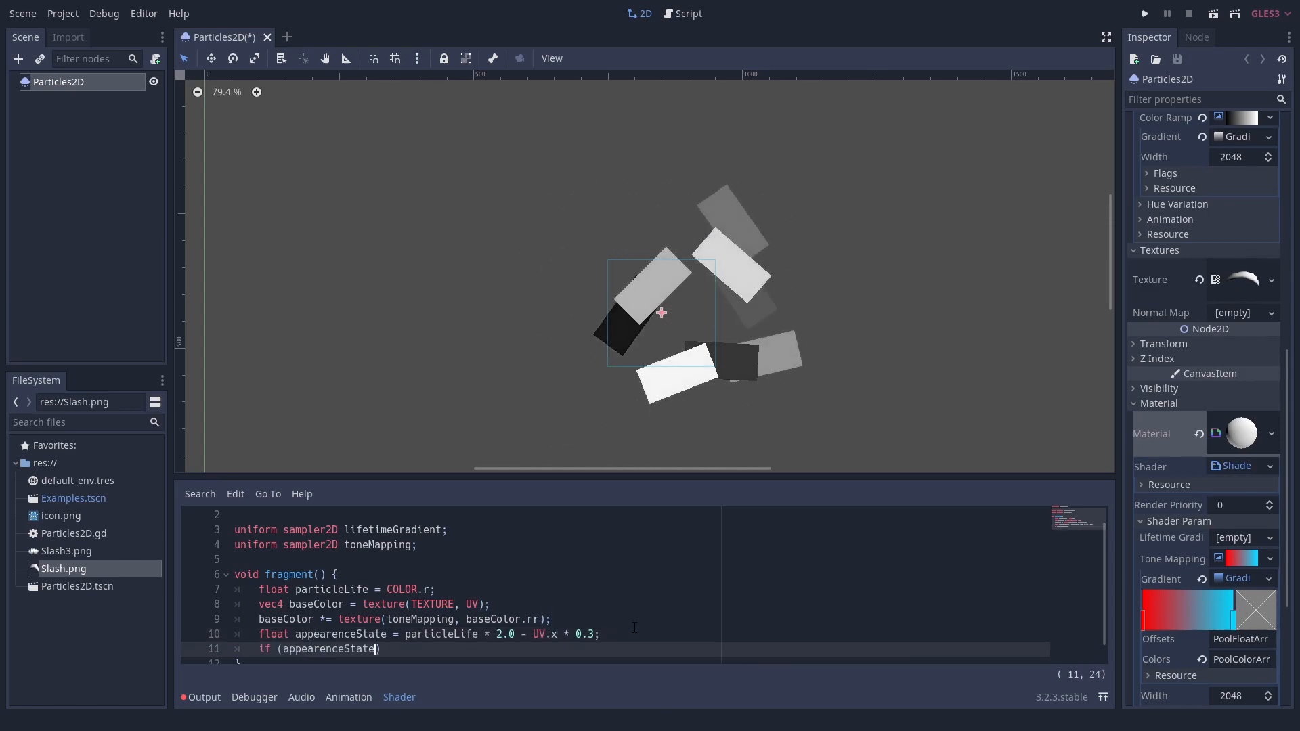
text(> 0.0) {)
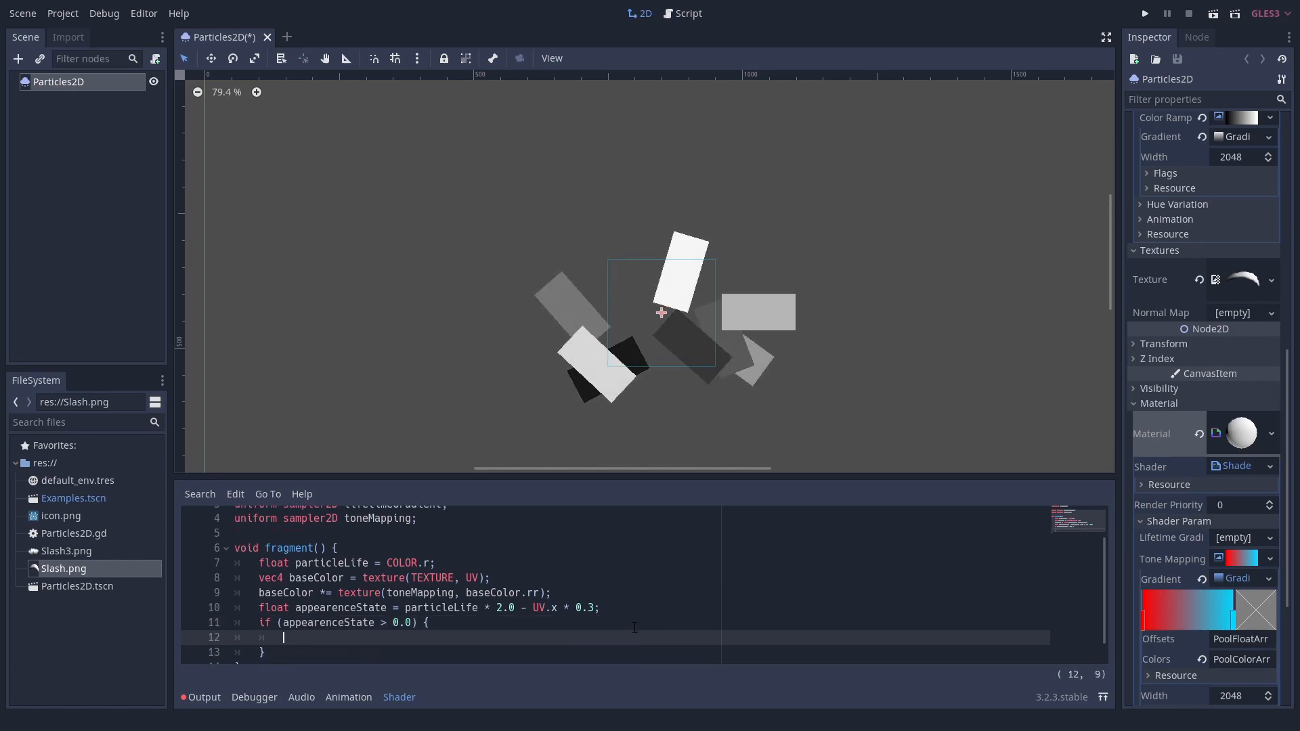
- Set COLOR from the lifetimeGradient lookup times baseColor when visible, else COLOR.a = 0.0
text(COLOR = texture(lif))
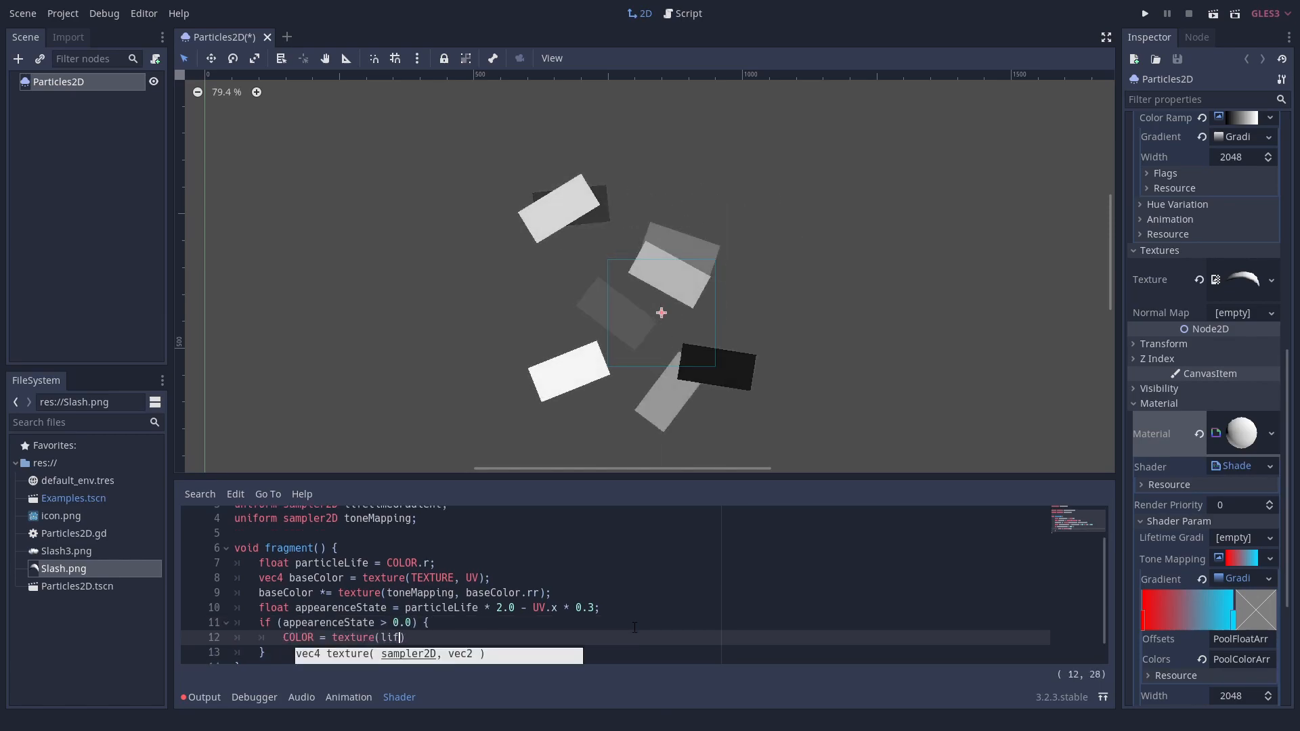
text(etimeGradient, vec2(appearenceState)
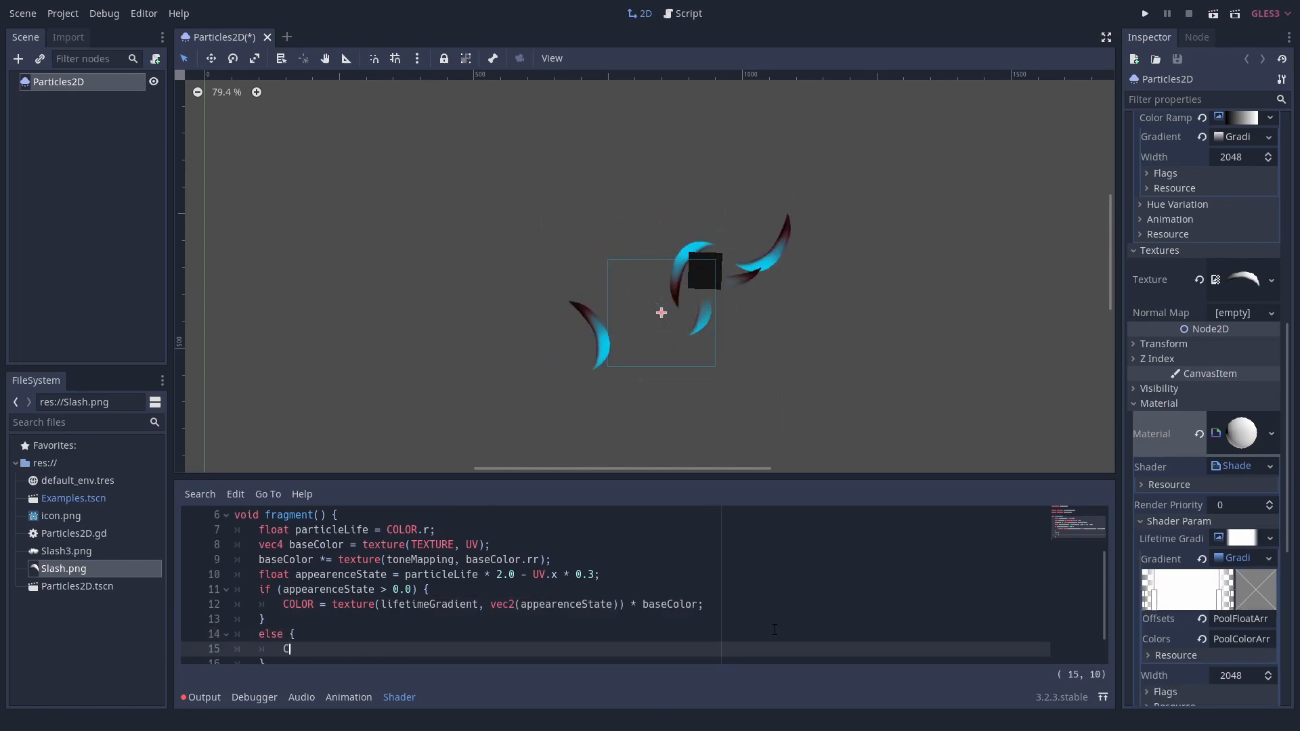
text(OLOR.a = 0.0;)
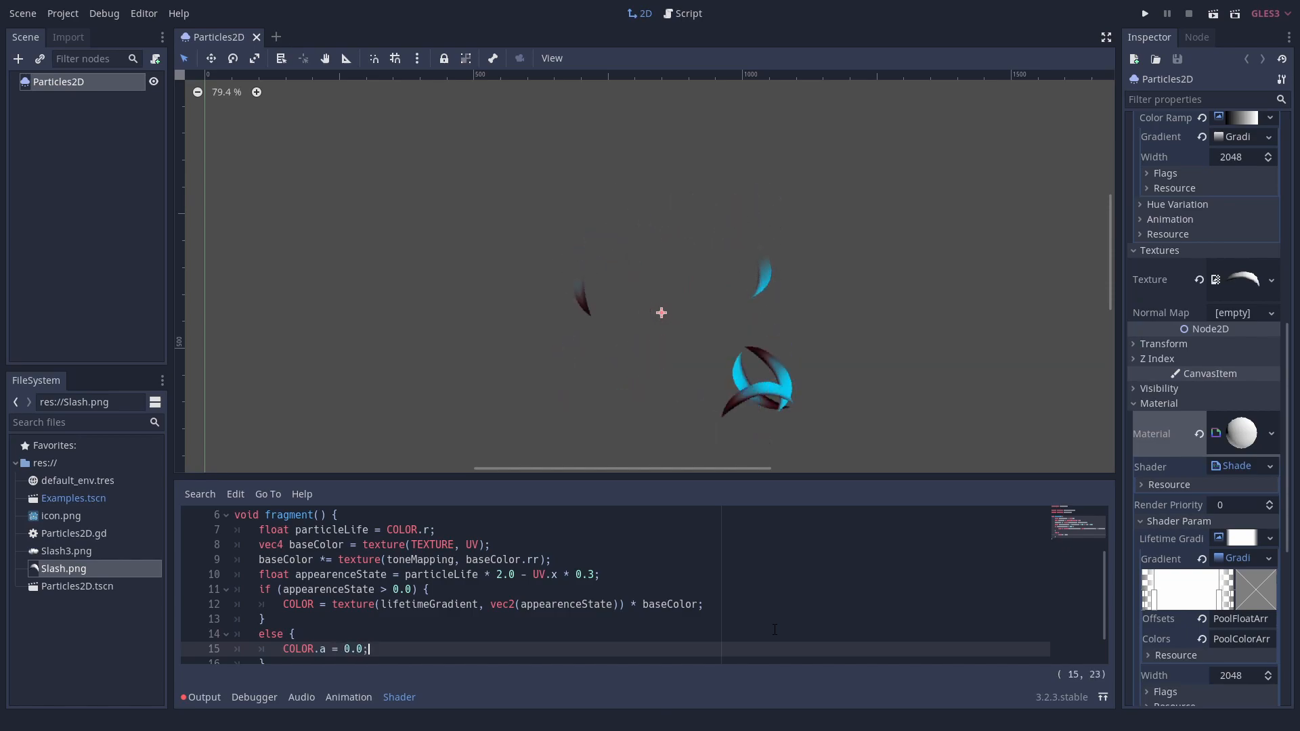